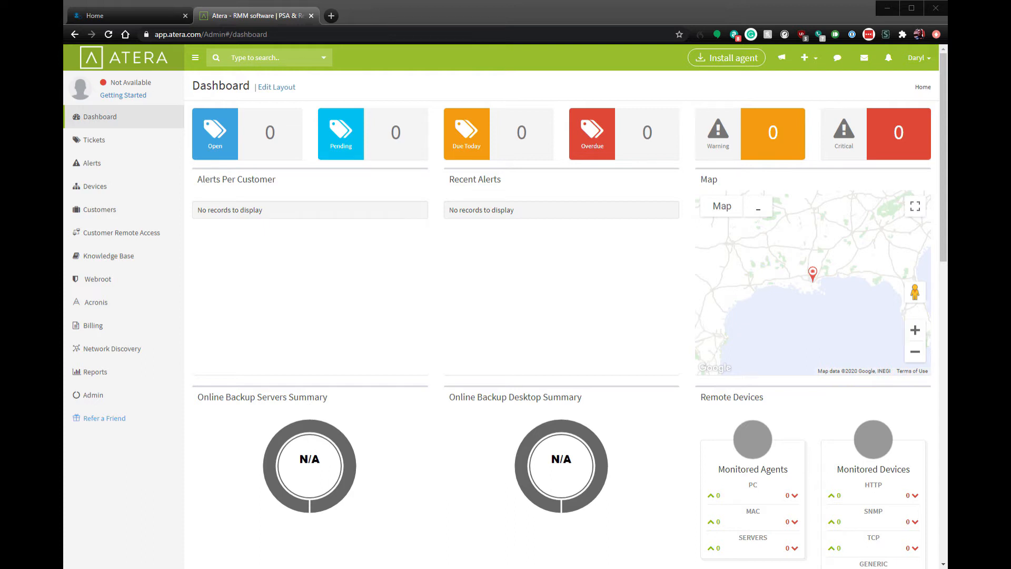
pyautogui.moveTo(94, 394)
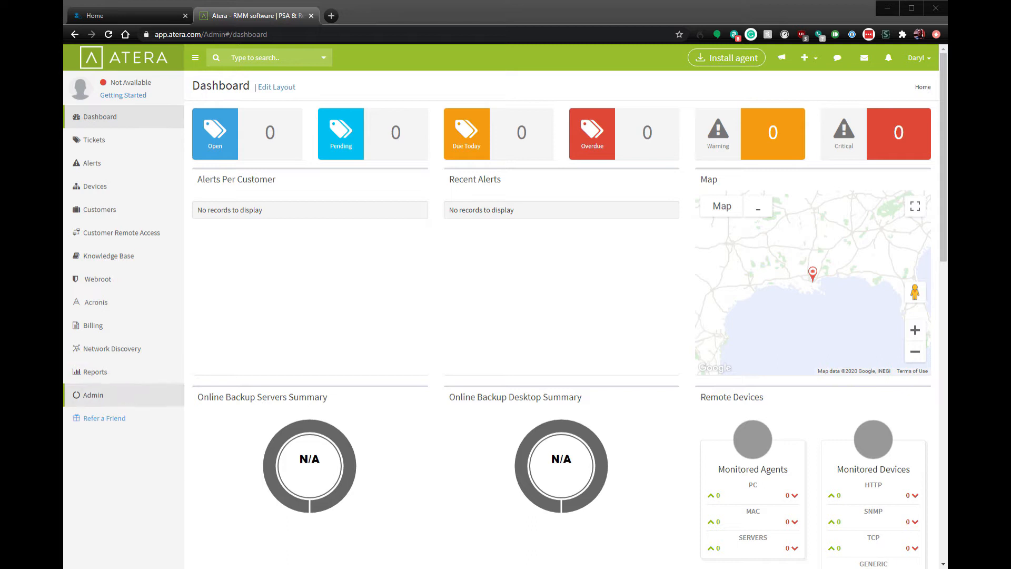
# - From Admin, reach the REST API page and copy the account's API key to the clipboard
pyautogui.click(93, 395)
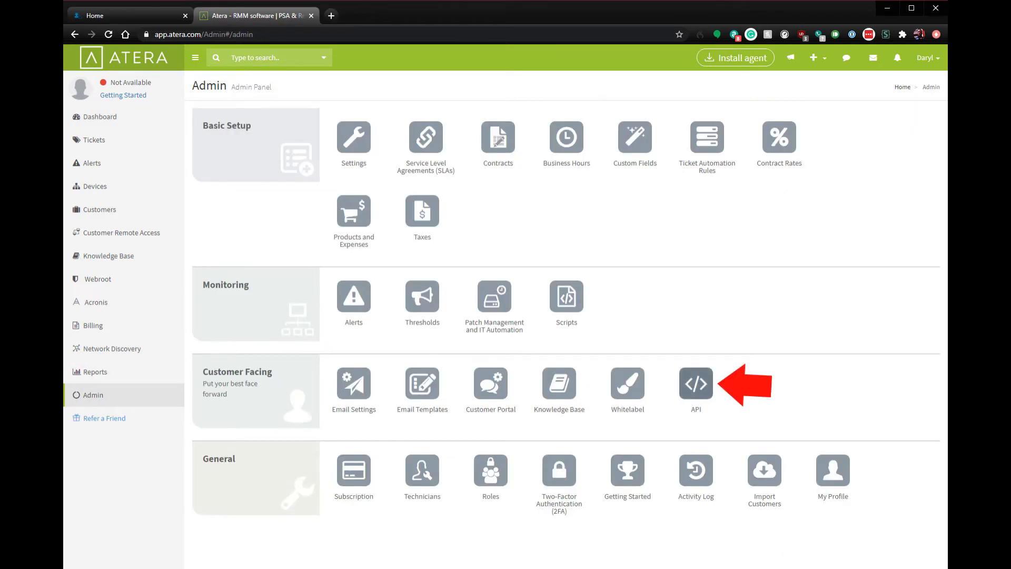
pyautogui.click(696, 383)
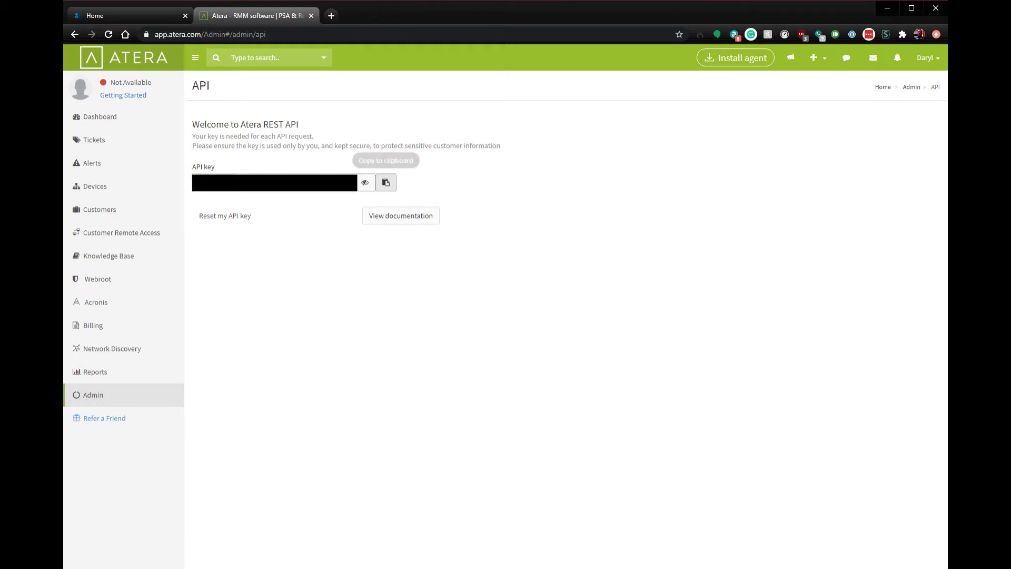
pyautogui.click(386, 182)
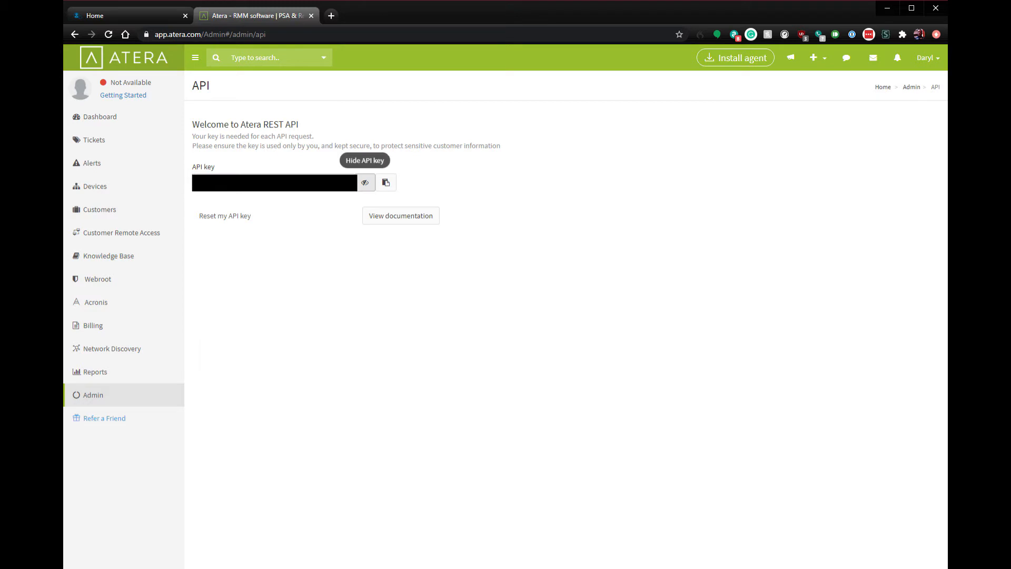
pyautogui.click(365, 183)
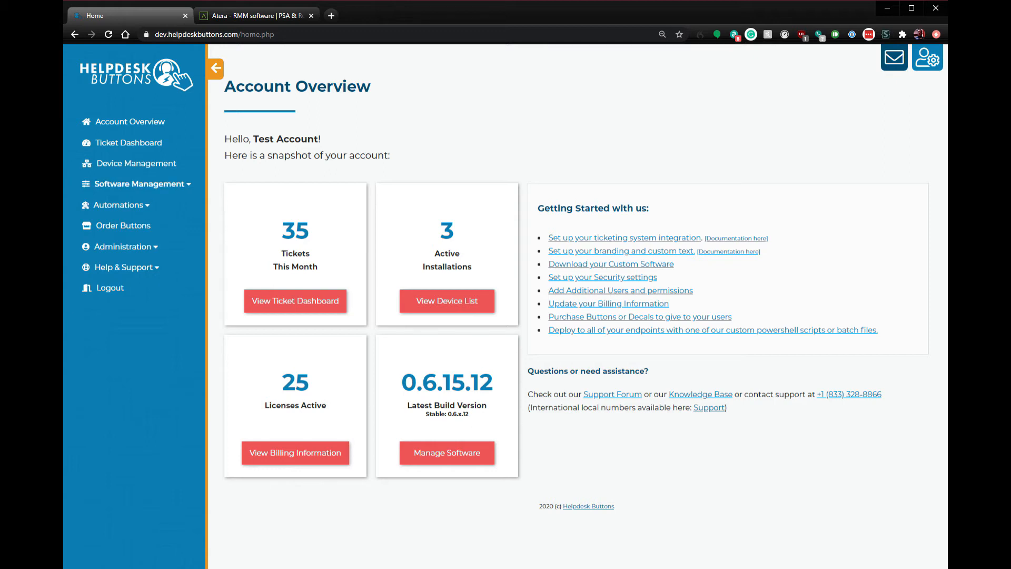
# - Under Software Management, bring up the Integration Settings page (currently e-Mail Connector)
pyautogui.click(136, 184)
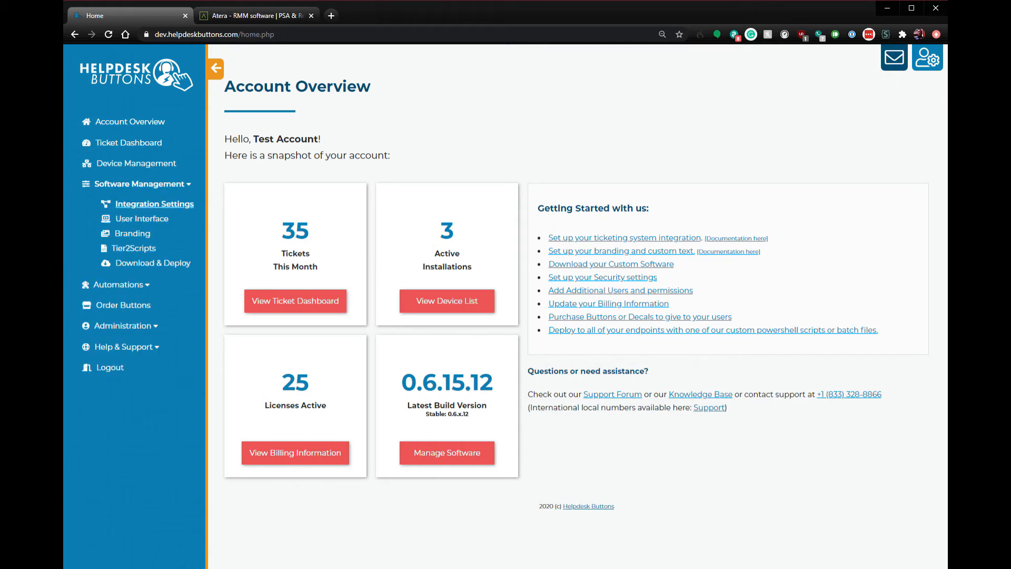
pyautogui.click(154, 204)
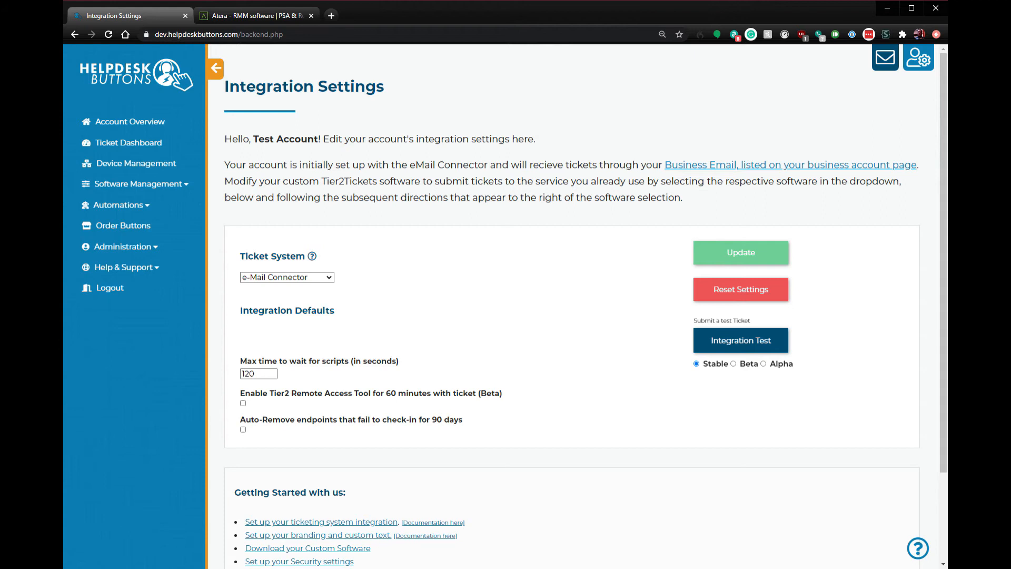
# - Choose Atera as ticket system with endpoint app.atera.com and the copied API key, then update
pyautogui.click(287, 277)
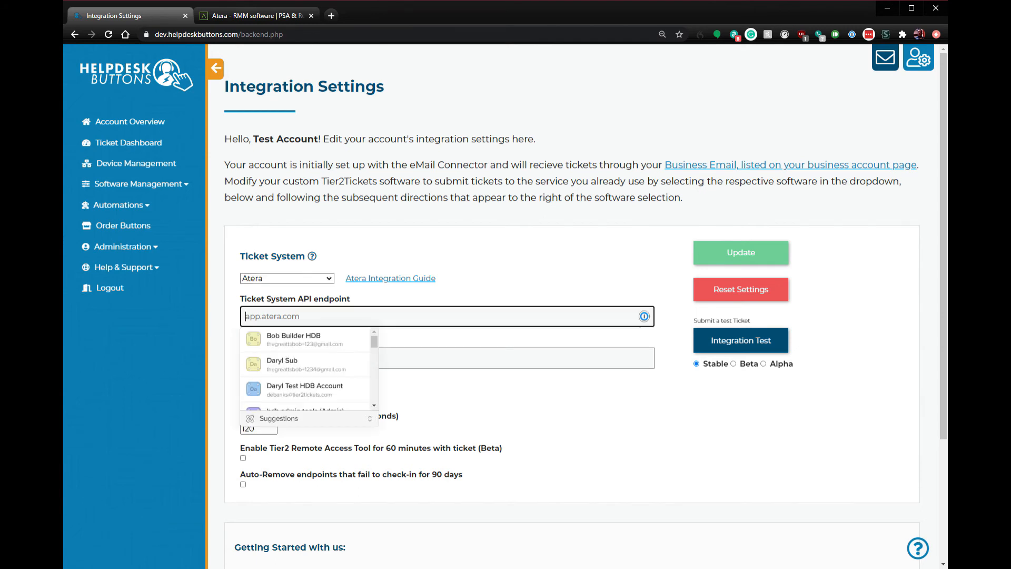
pyautogui.write('app')
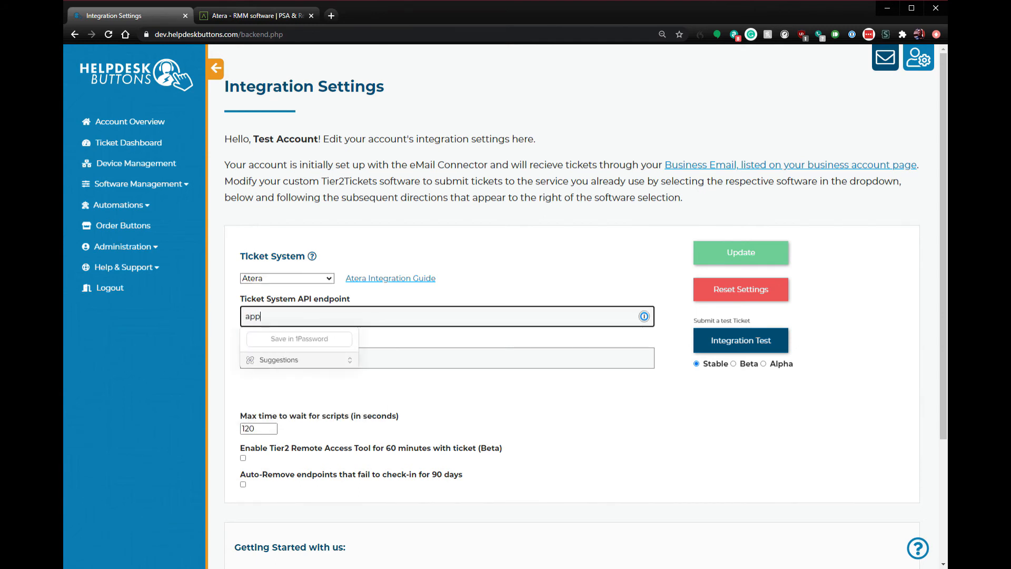
pyautogui.write('.atera')
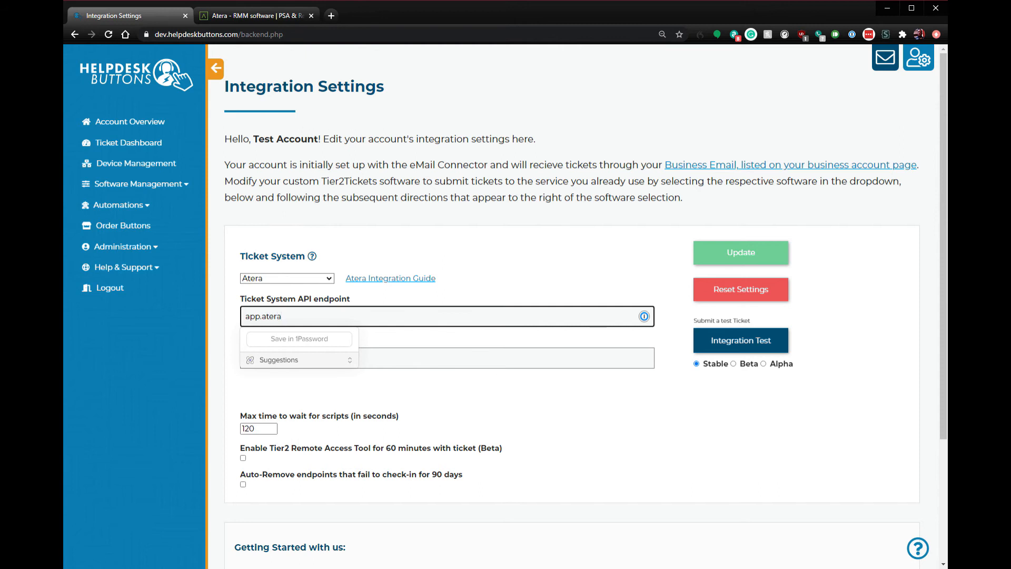
pyautogui.write('.com')
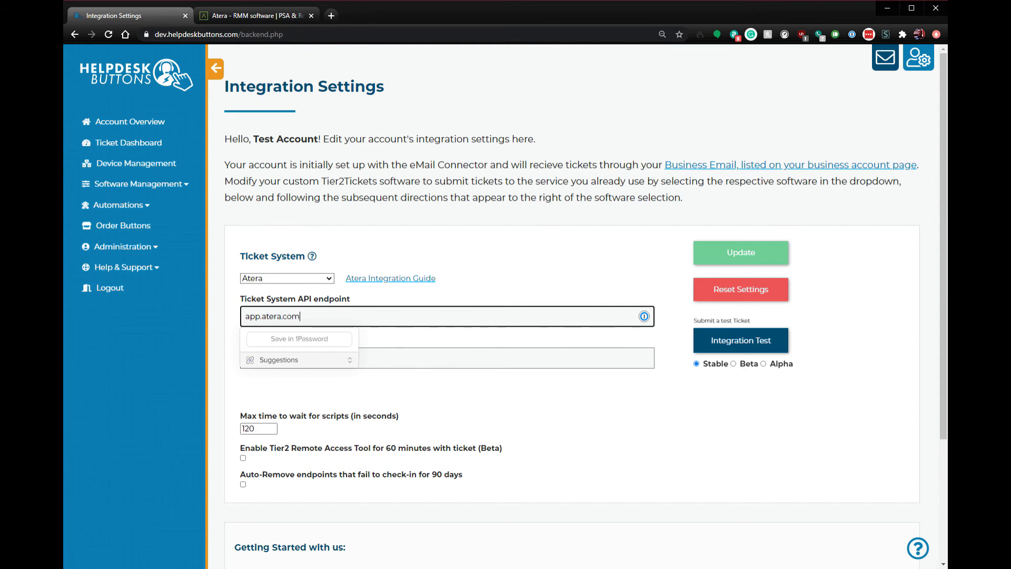
pyautogui.click(445, 358)
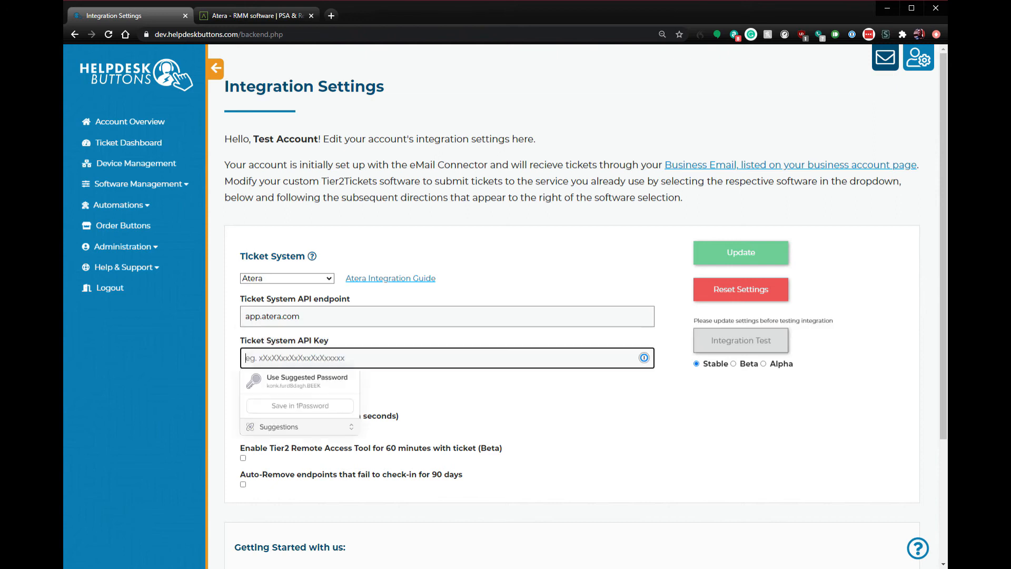
pyautogui.click(741, 252)
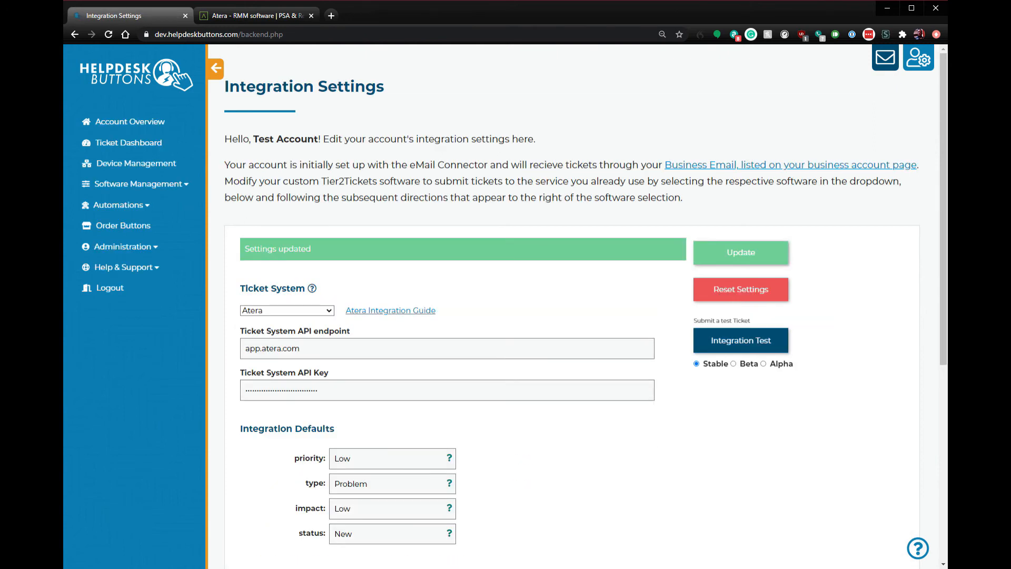
# - Run the Integration Test, receive the Success! Ticket #1 alert, and acknowledge it
pyautogui.click(741, 340)
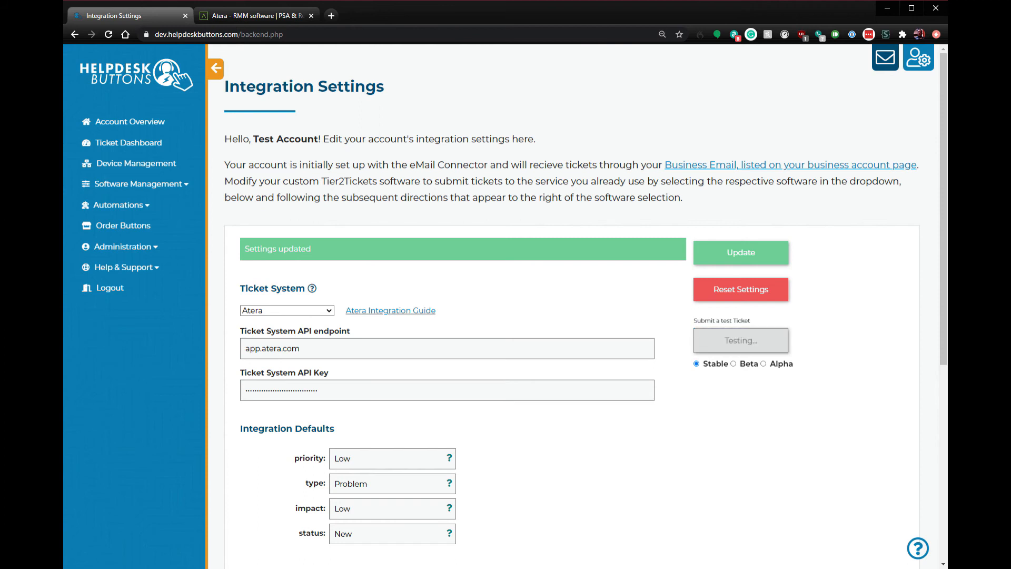
pyautogui.click(740, 340)
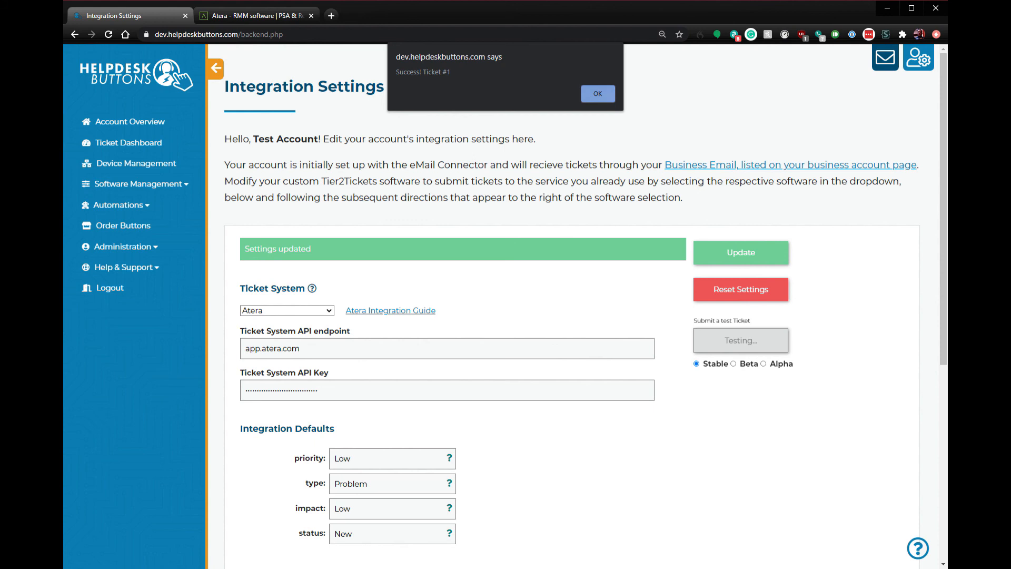
pyautogui.click(597, 94)
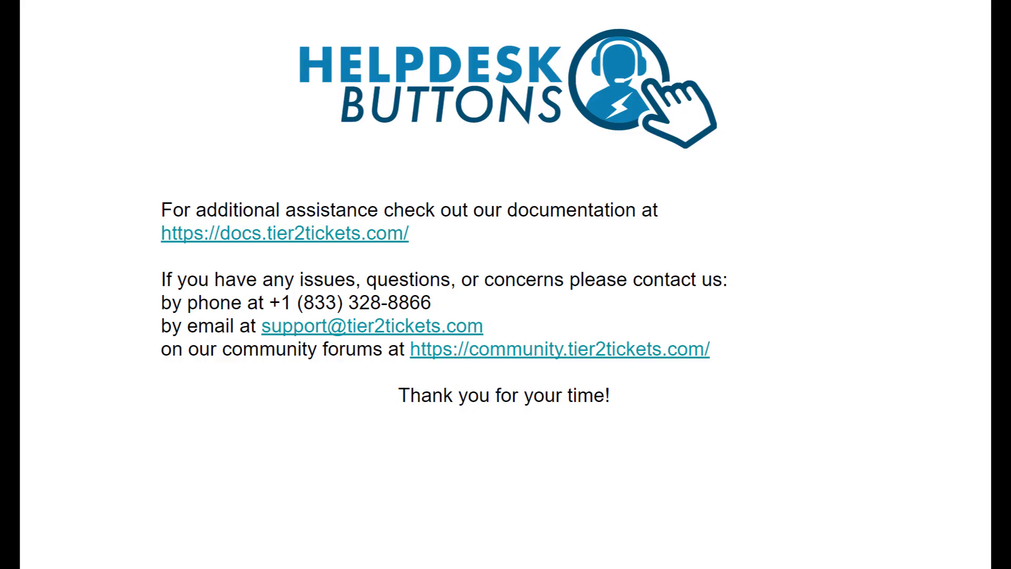